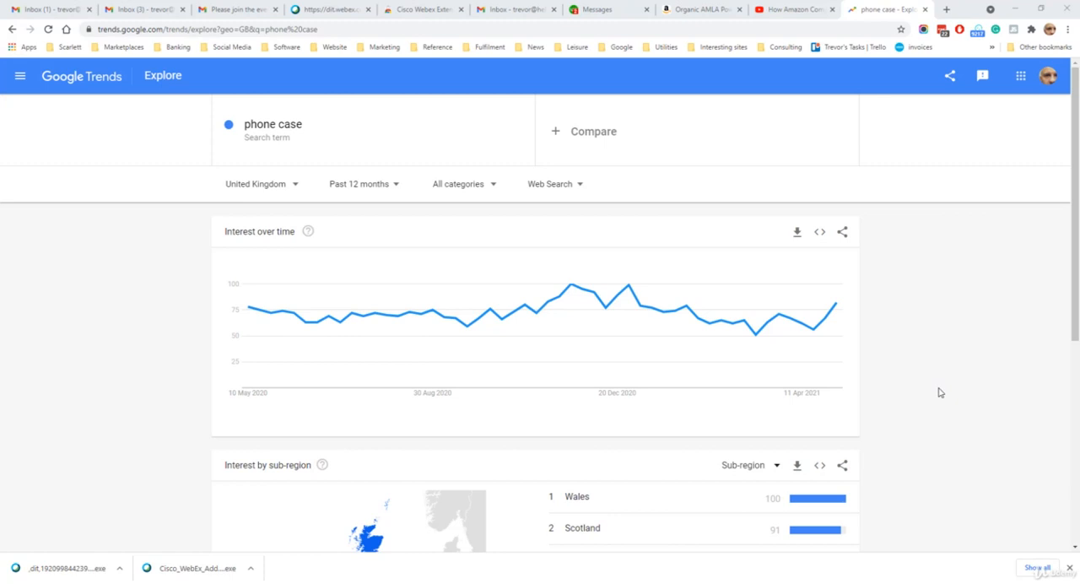
pyautogui.moveTo(942, 388)
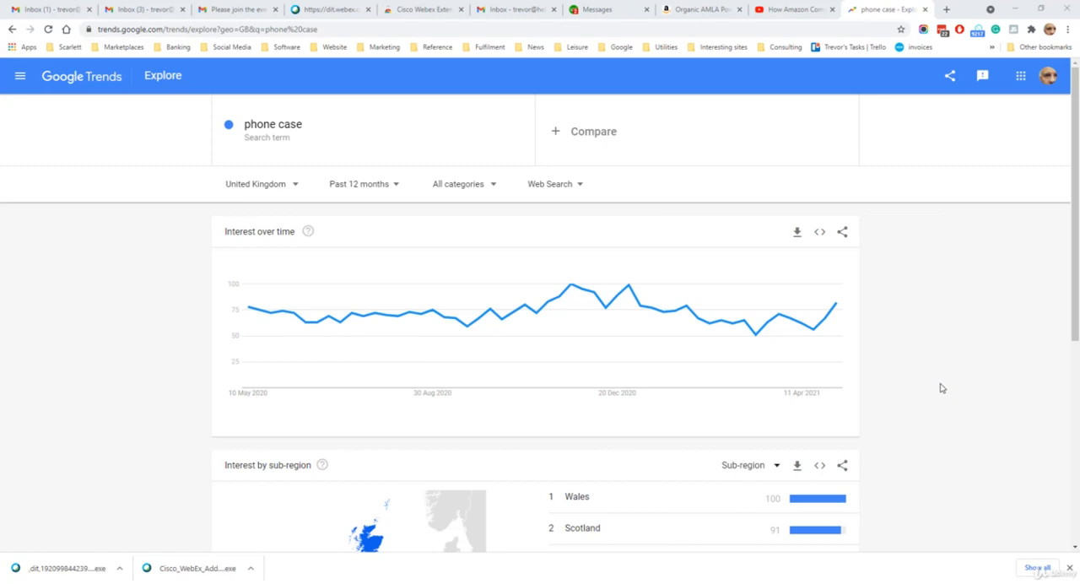
pyautogui.moveTo(732, 324)
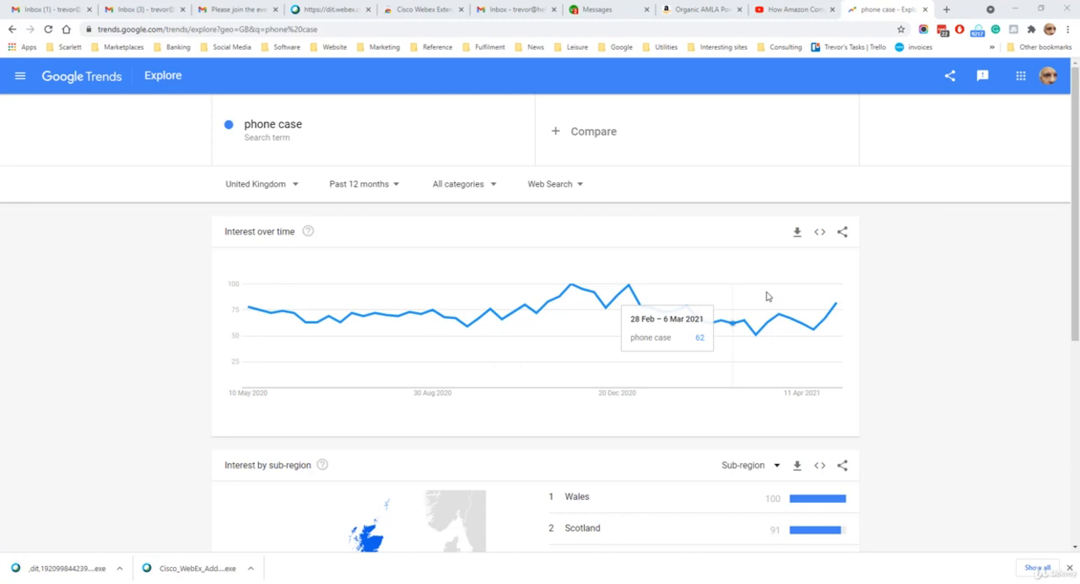
# - Scroll the UK phone case results down to sub-region interest and related topics and queries
pyautogui.scroll(-3)
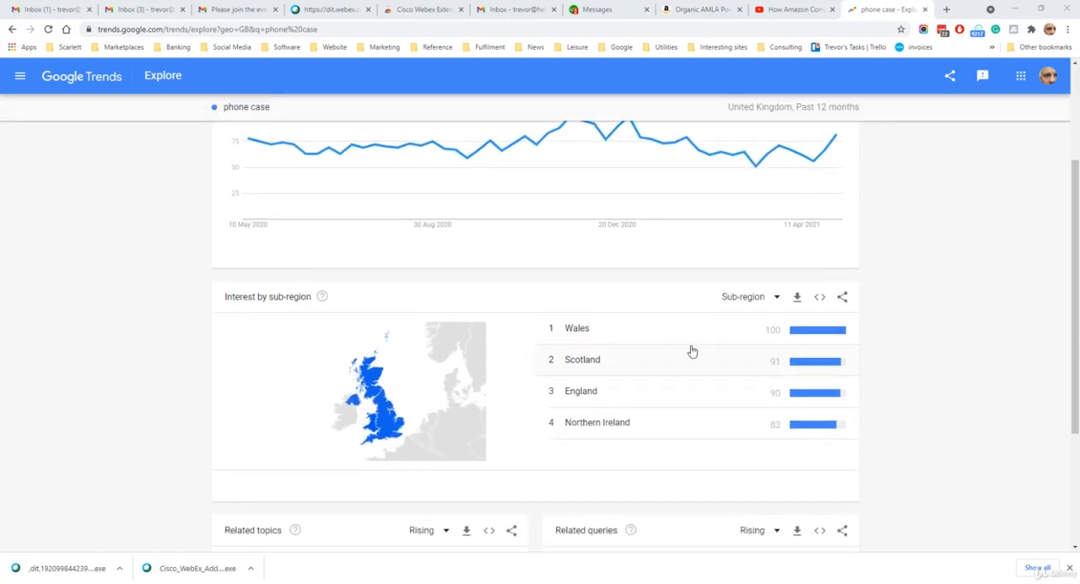
pyautogui.moveTo(128, 356)
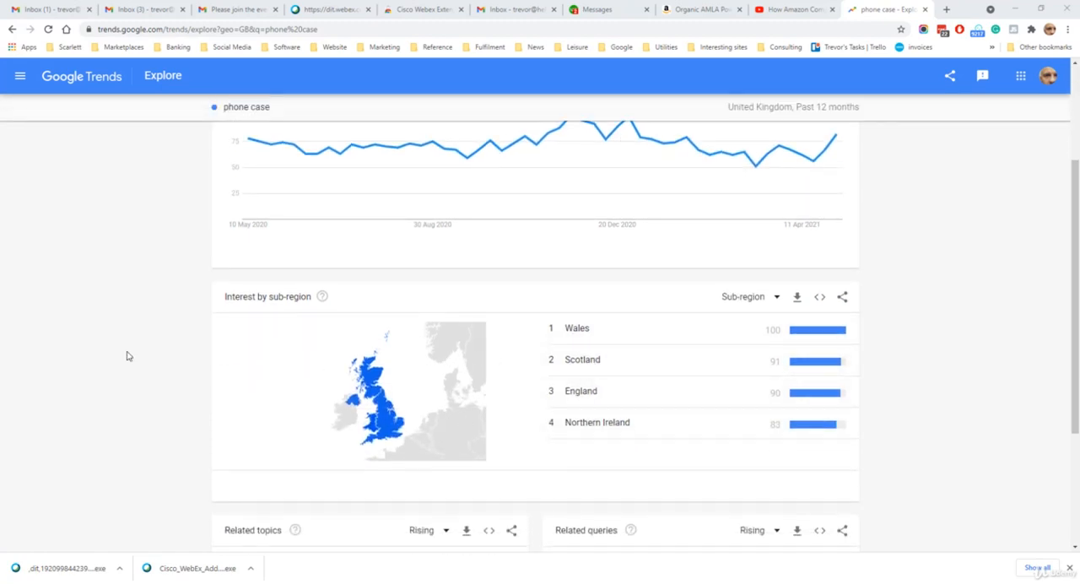
pyautogui.scroll(-3)
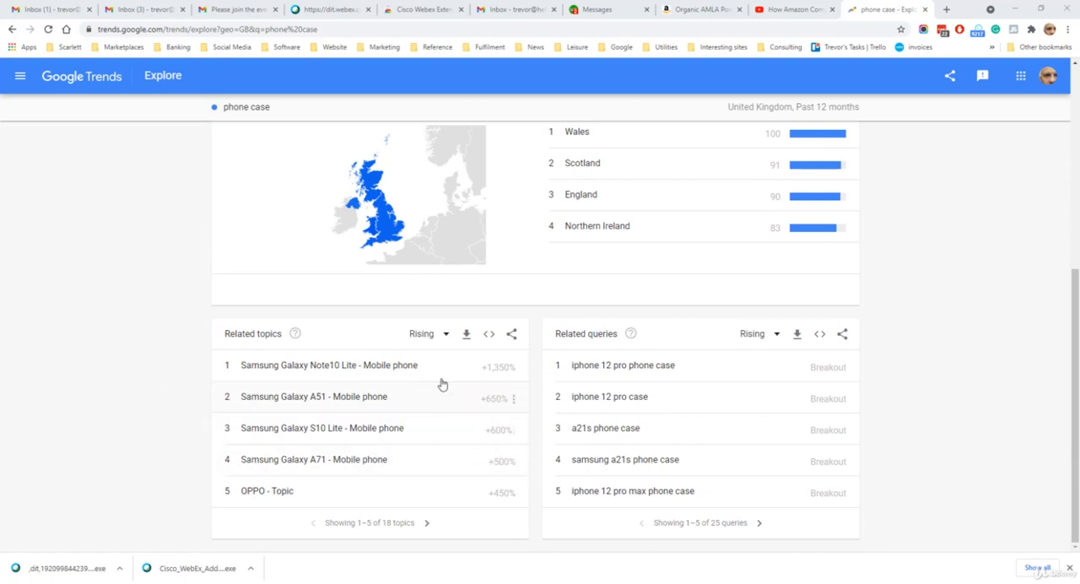
pyautogui.moveTo(621, 364)
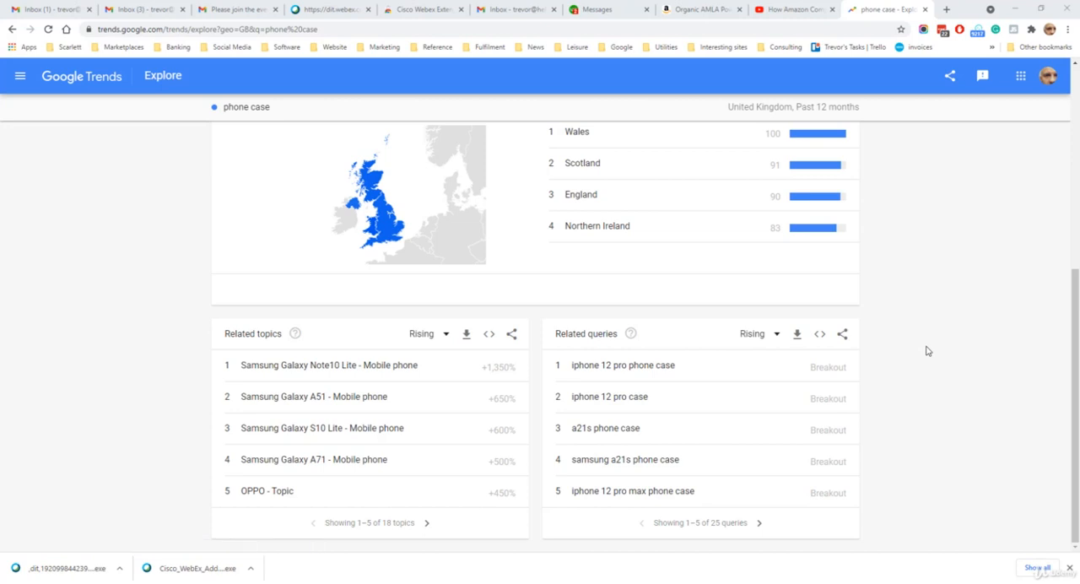
pyautogui.moveTo(878, 371)
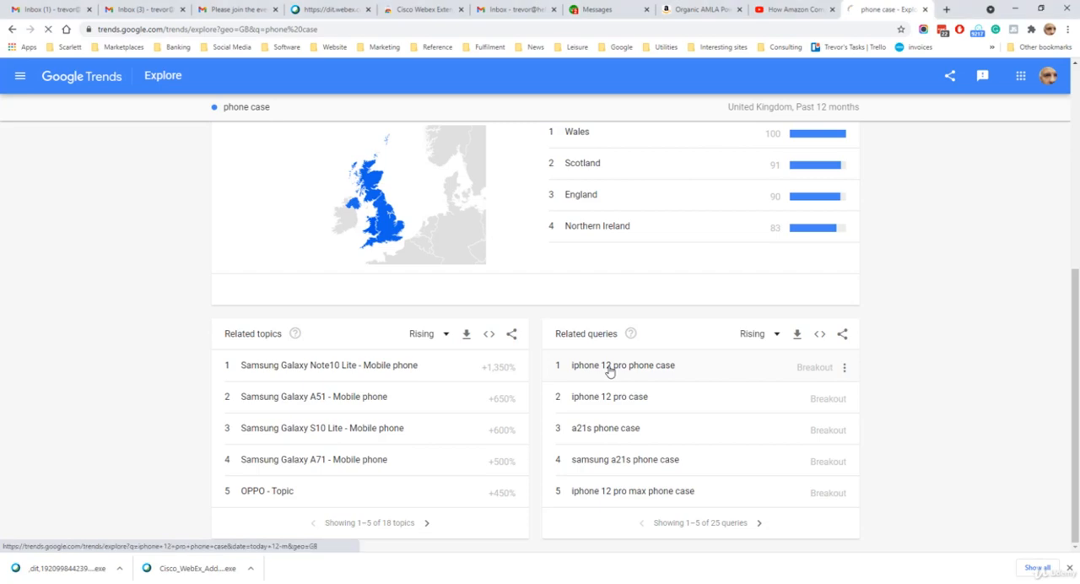
# - Explore the 'iphone 12 pro phone case' related query and its own related topics and queries
pyautogui.click(622, 365)
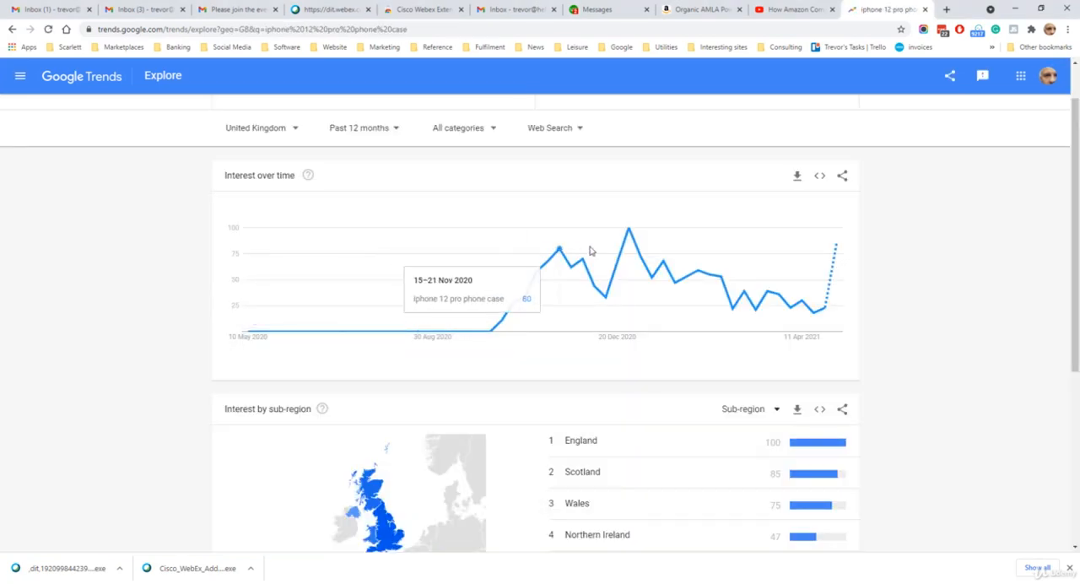
pyautogui.scroll(-3)
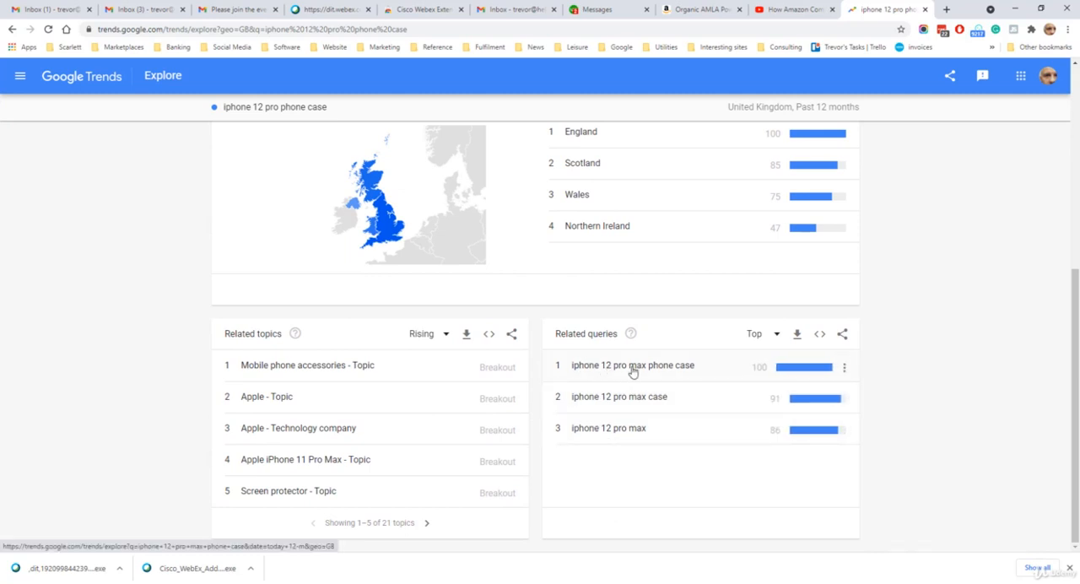
pyautogui.moveTo(609, 422)
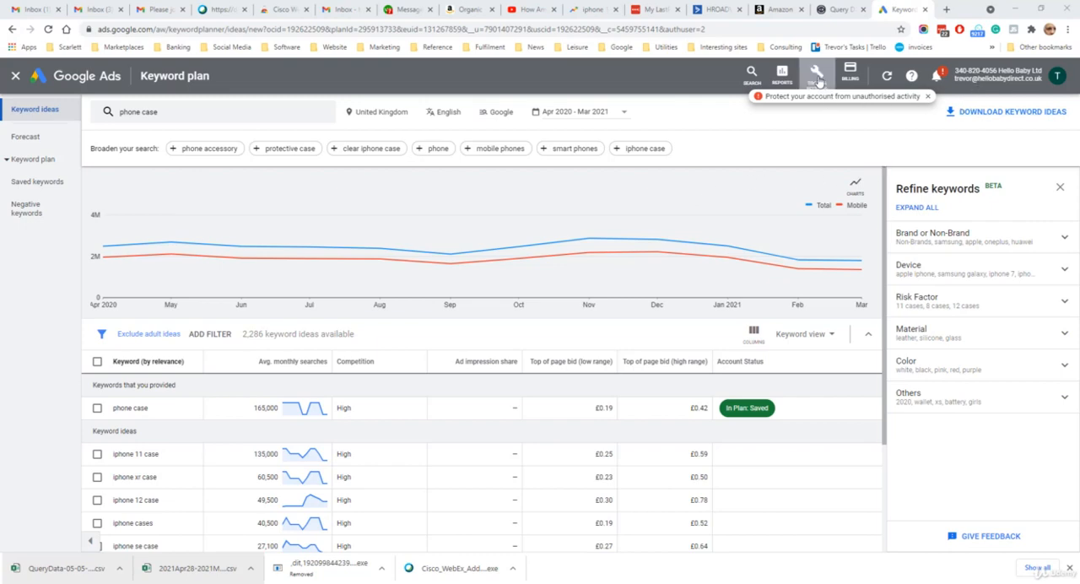
# - Collapse the Keyword Planner trend chart, review the keyword ideas, then move to the Merchant Center tab
pyautogui.click(816, 74)
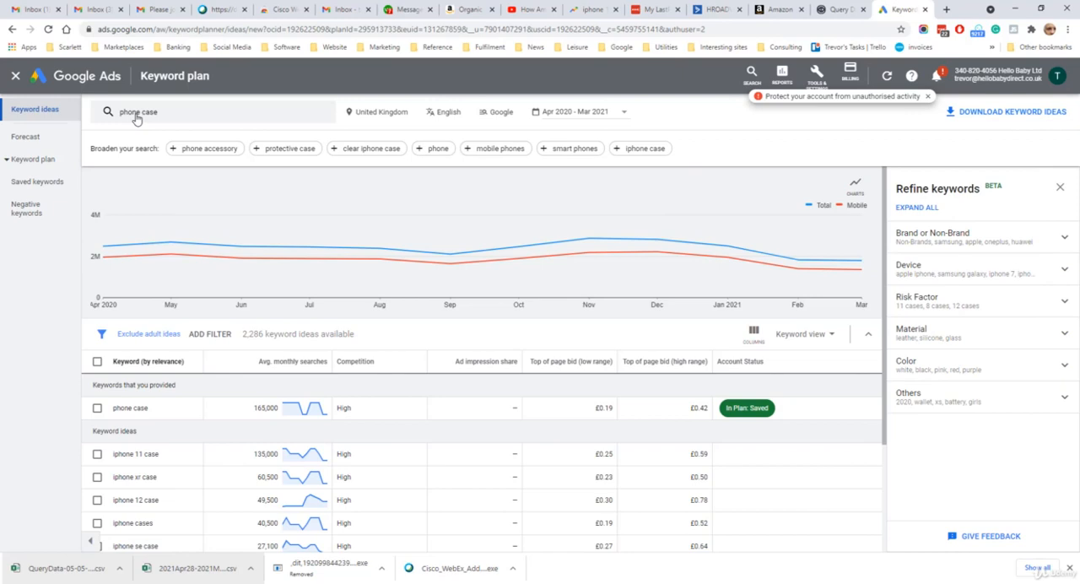
pyautogui.scroll(-3)
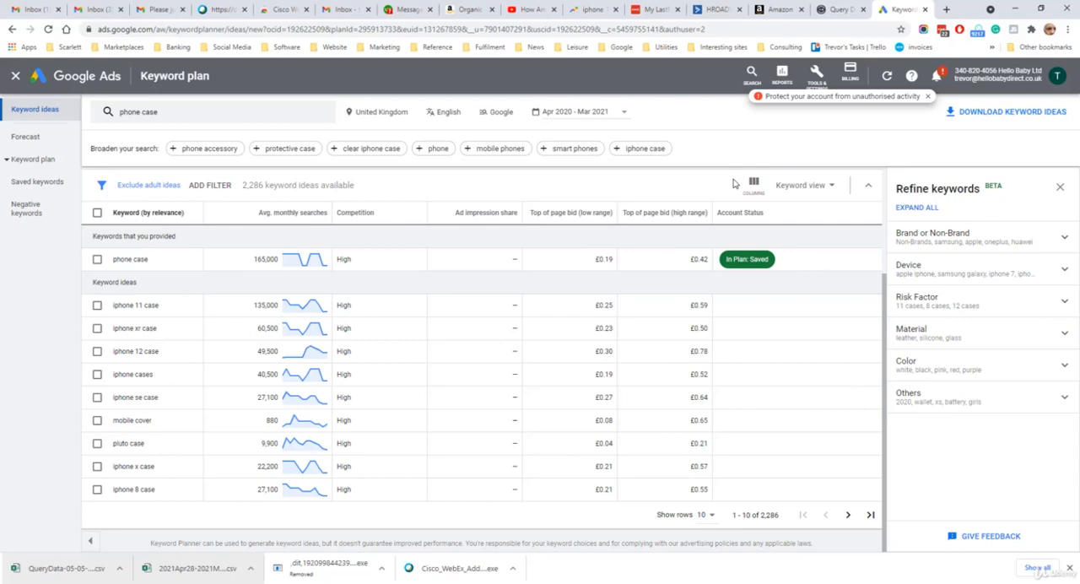
pyautogui.moveTo(722, 194)
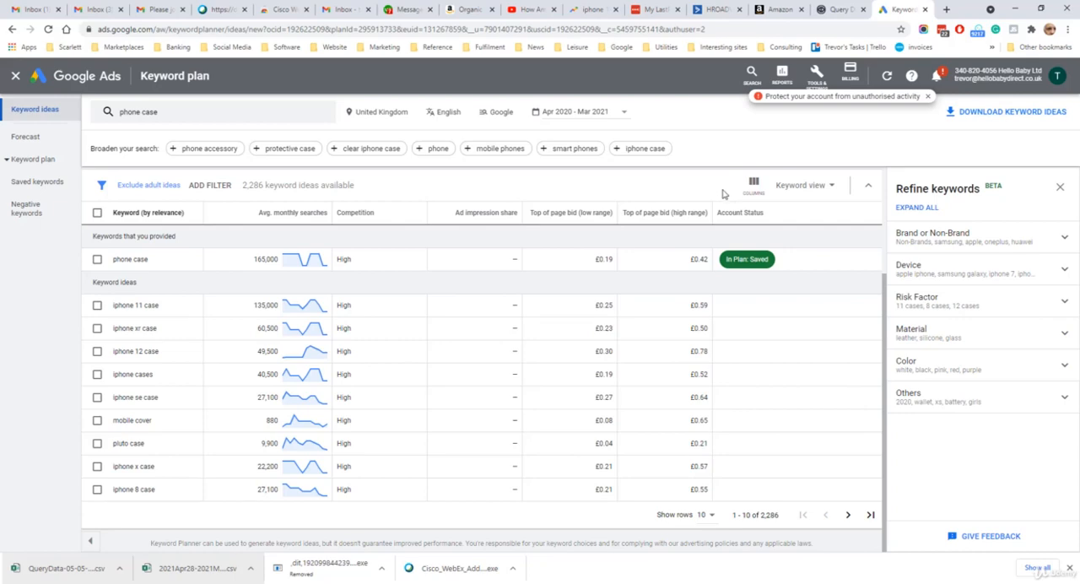
pyautogui.click(897, 10)
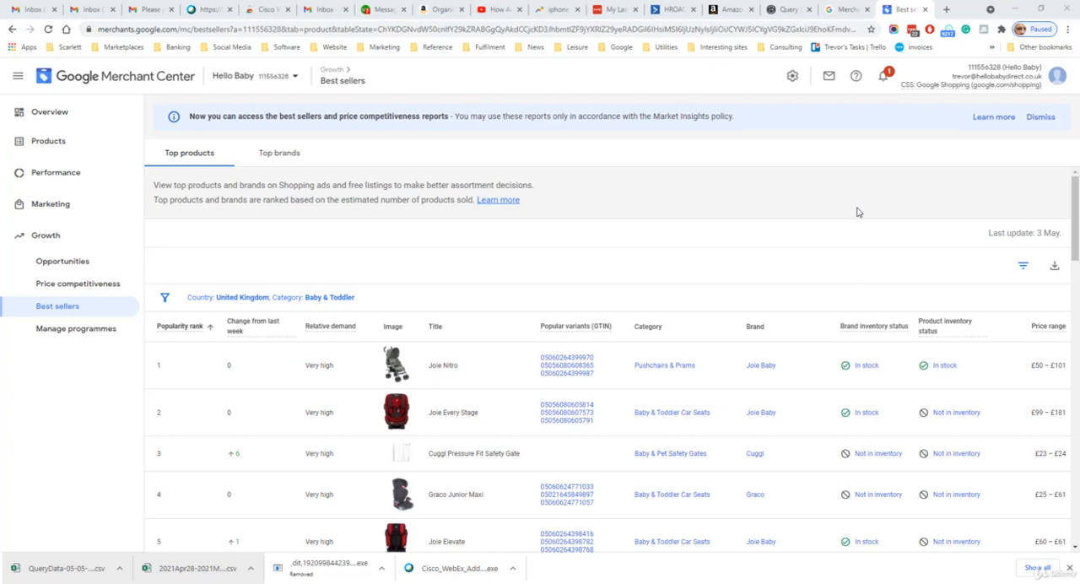
pyautogui.moveTo(474, 131)
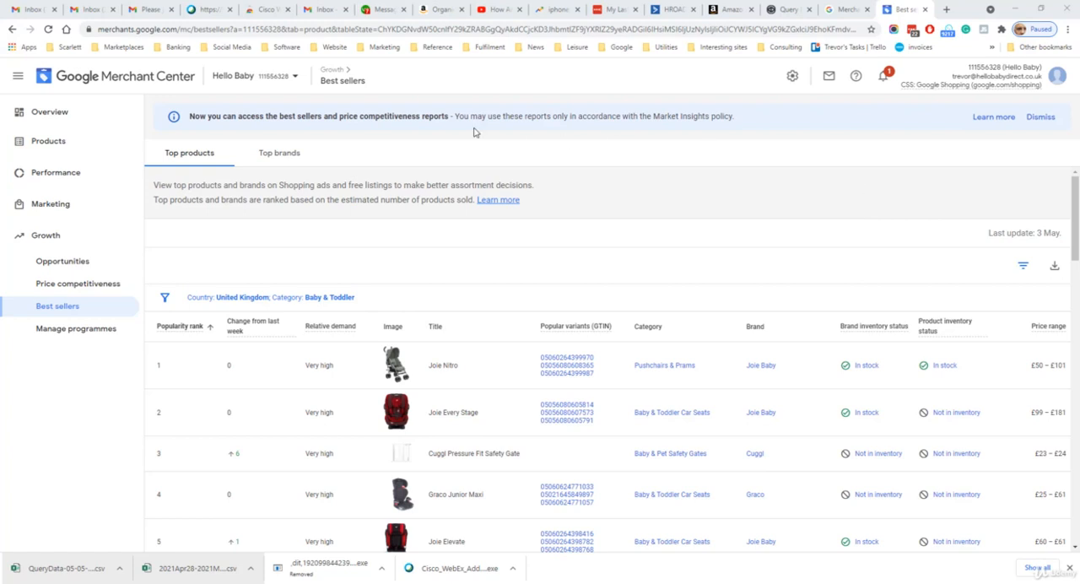
pyautogui.moveTo(61, 260)
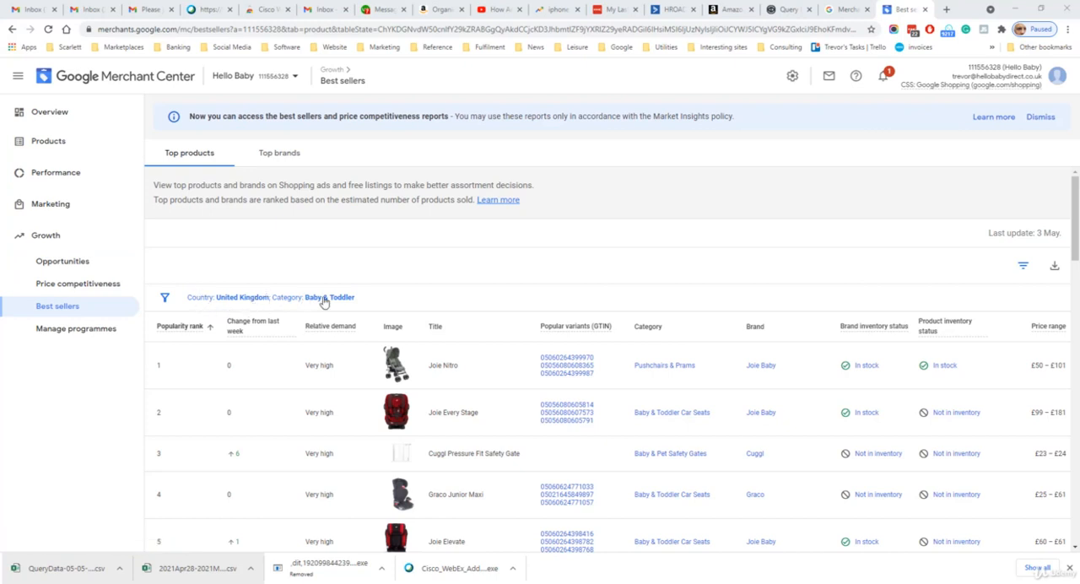
# - Set the best sellers category to Baby & Toddler and show Top brands instead of Top products
pyautogui.click(329, 297)
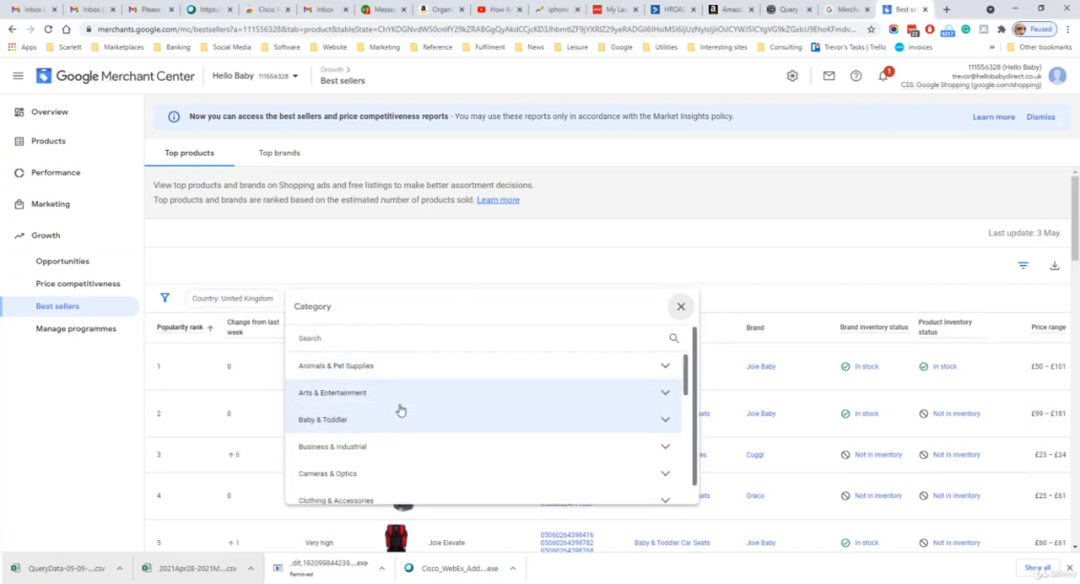
pyautogui.click(323, 420)
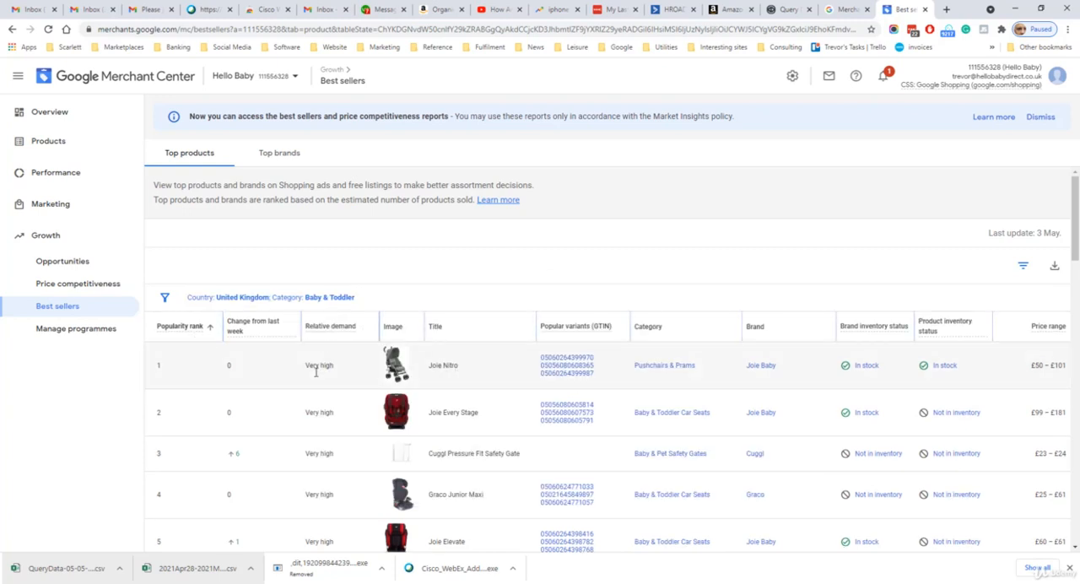
pyautogui.moveTo(343, 391)
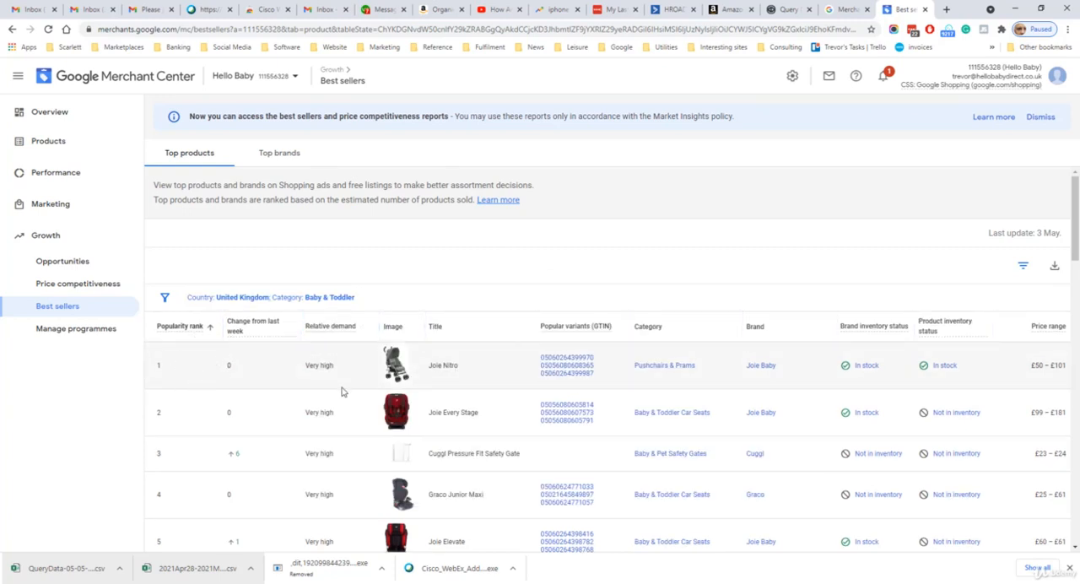
pyautogui.moveTo(808, 388)
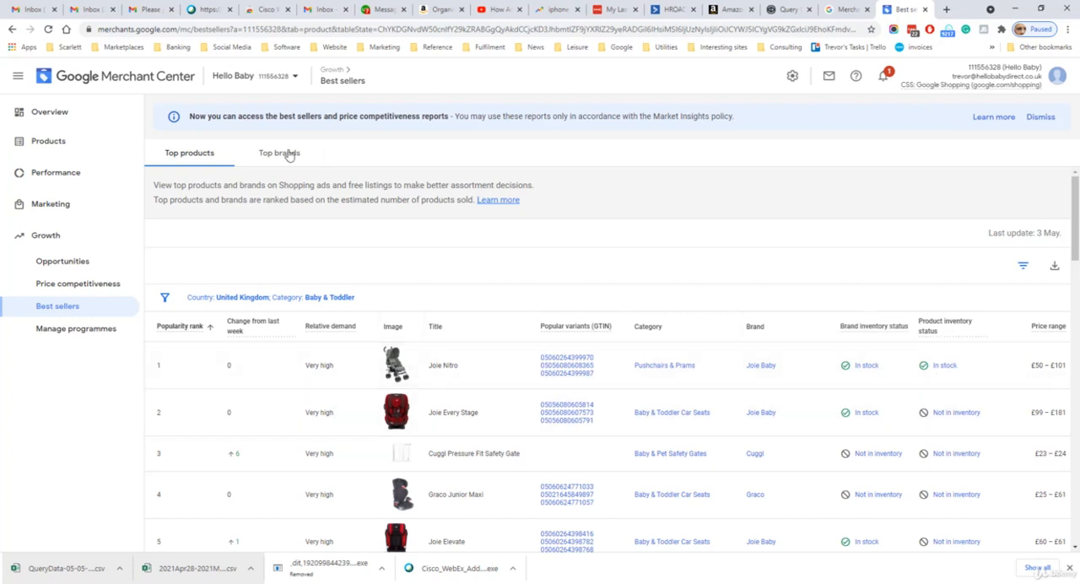
pyautogui.click(278, 152)
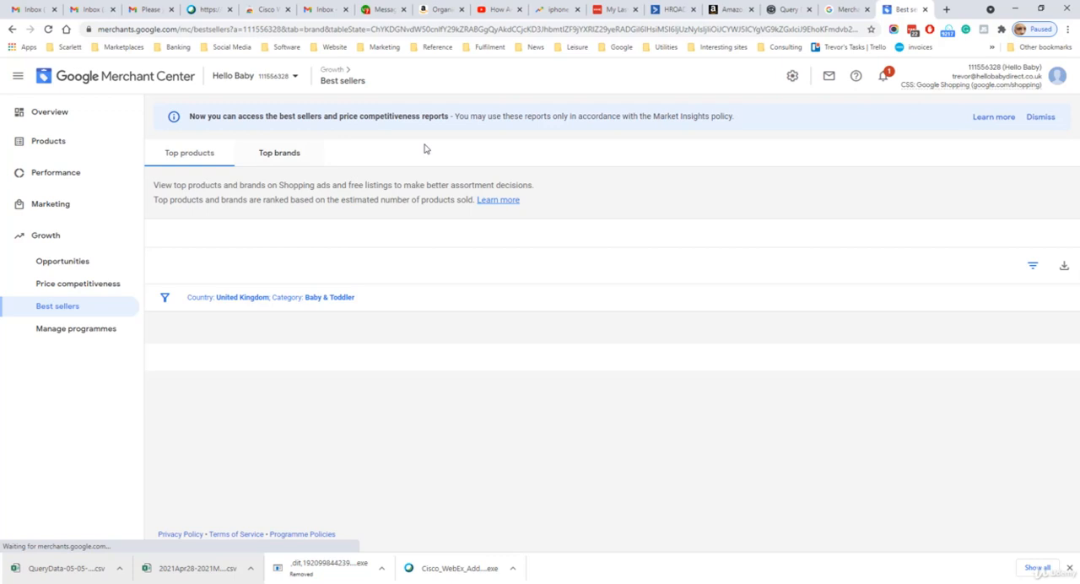
pyautogui.click(278, 152)
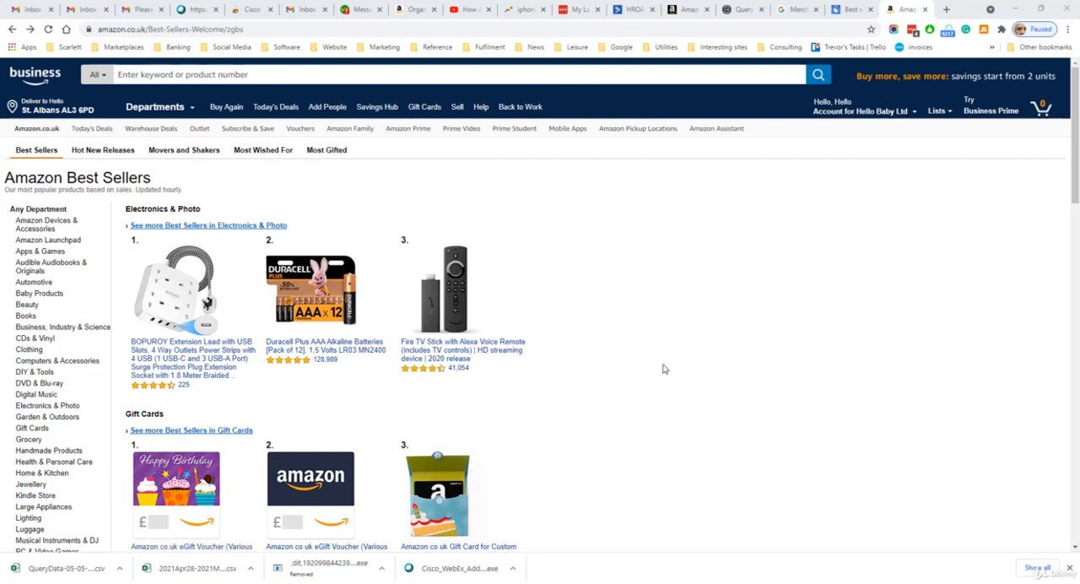
pyautogui.moveTo(50, 266)
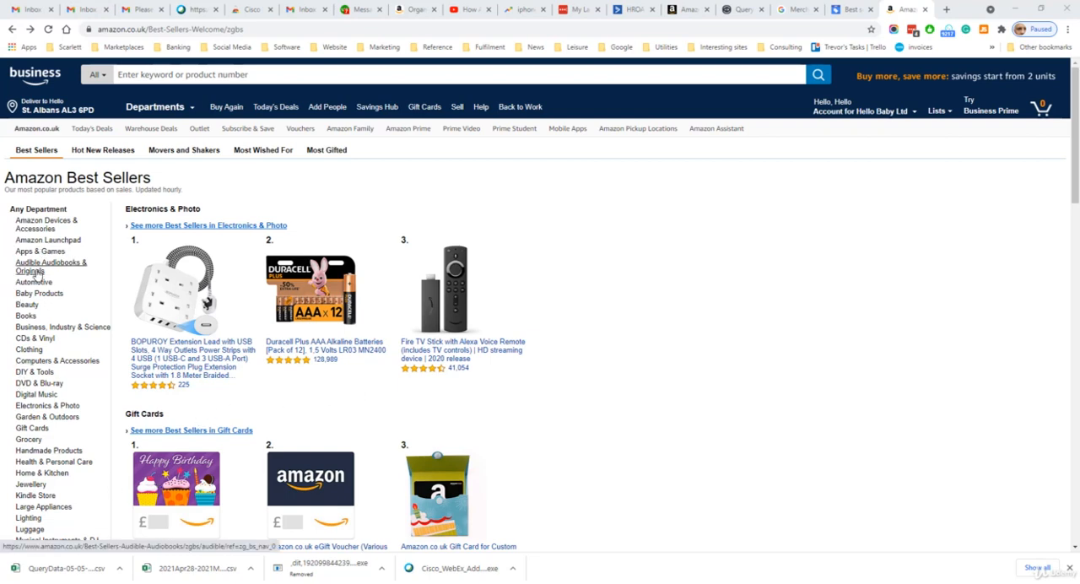
# - View Amazon's Automotive best sellers, then move to the eBay Seller Hub tab
pyautogui.click(34, 282)
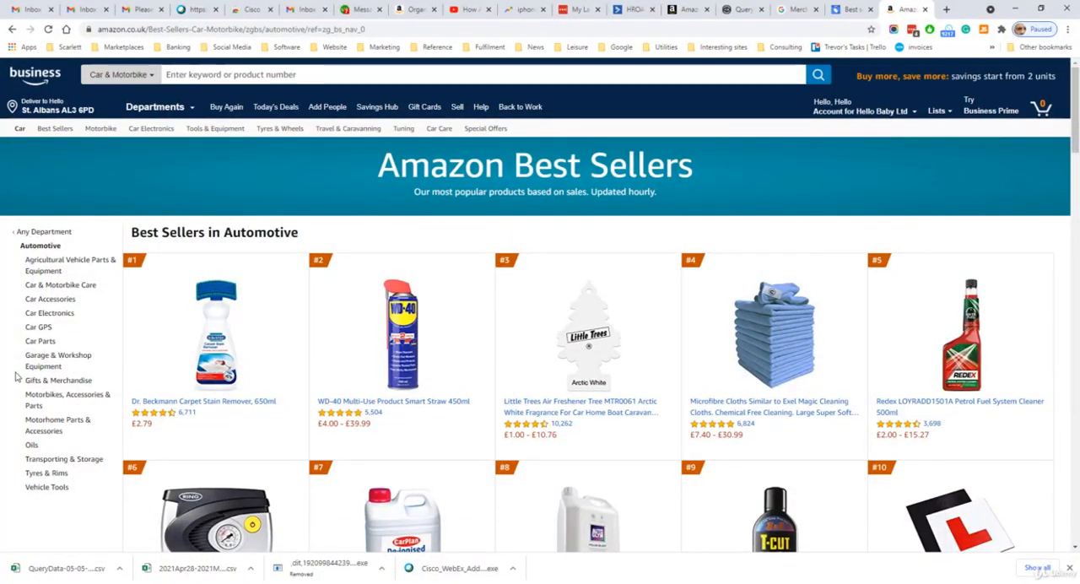
pyautogui.click(907, 10)
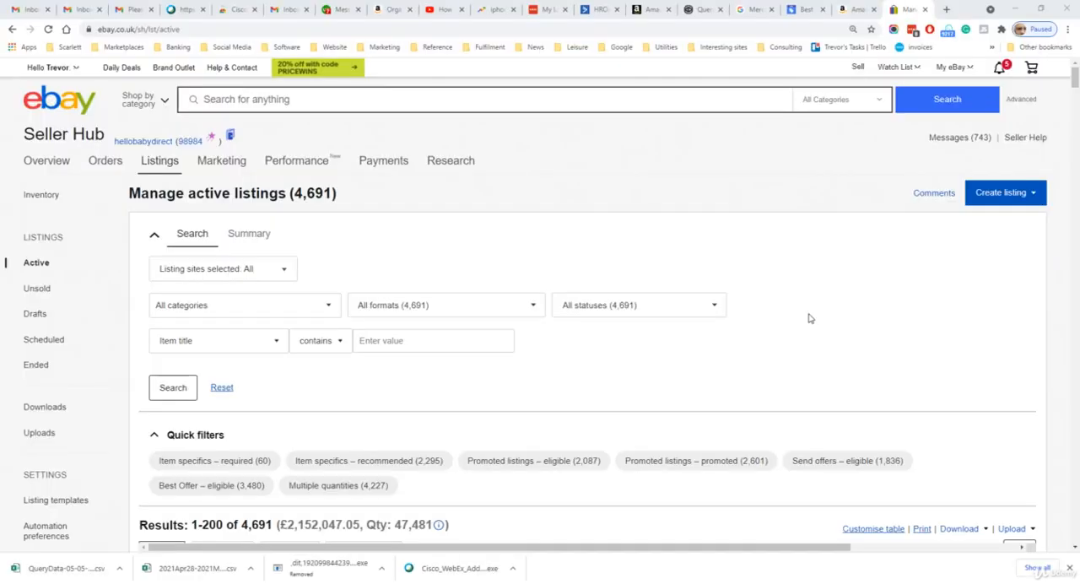
pyautogui.moveTo(857, 111)
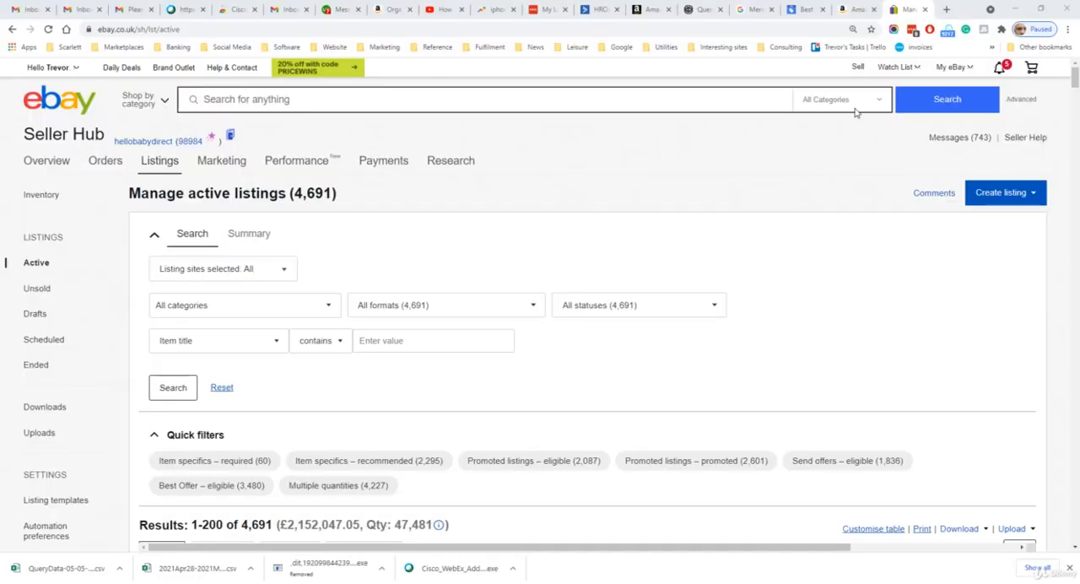
pyautogui.moveTo(329, 157)
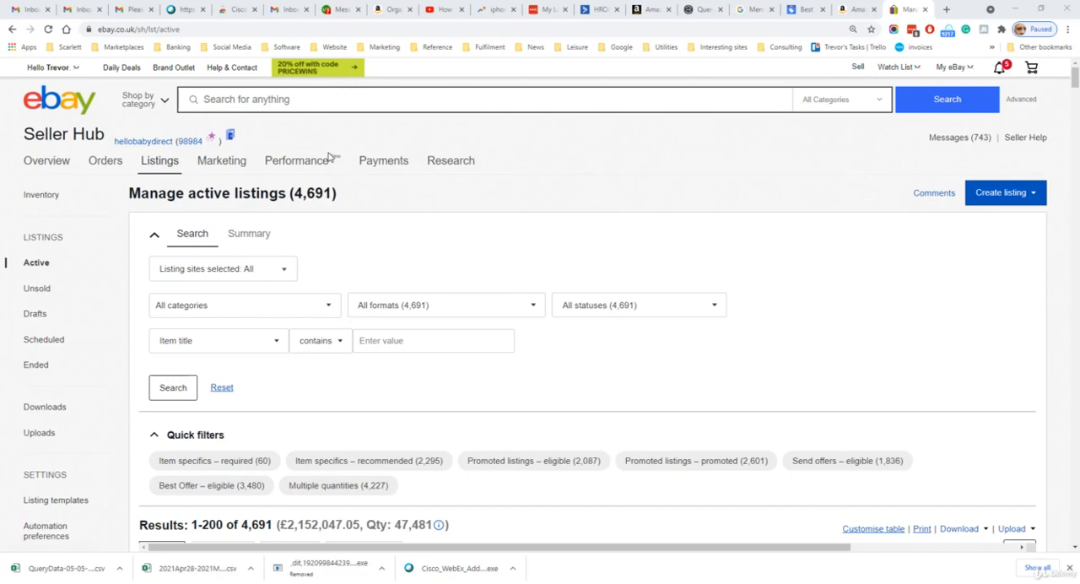
# - Run a Terapeak product research for 'phone case' over the last 30 days
pyautogui.click(451, 160)
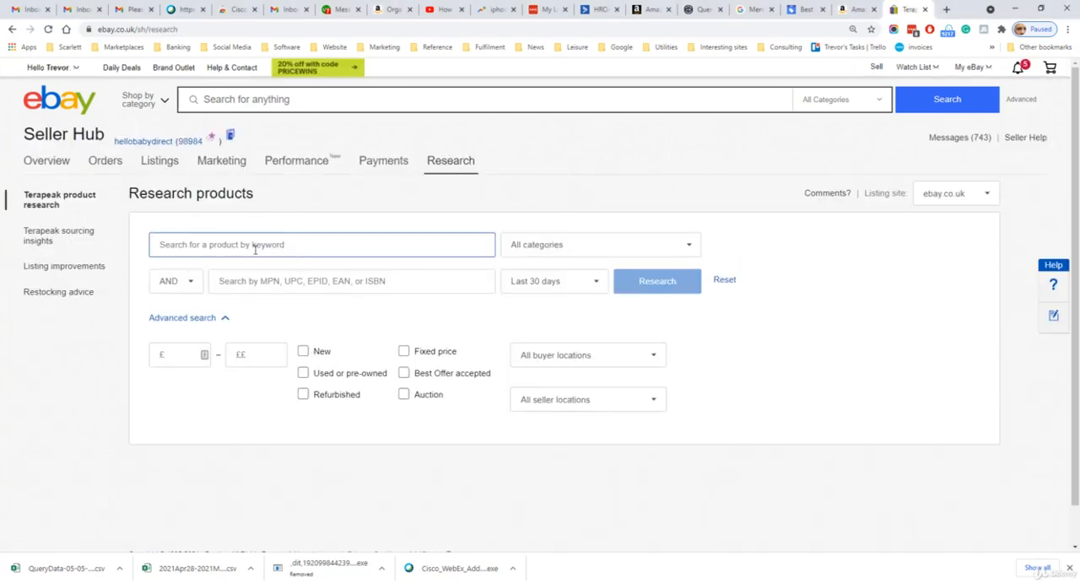
pyautogui.click(320, 242)
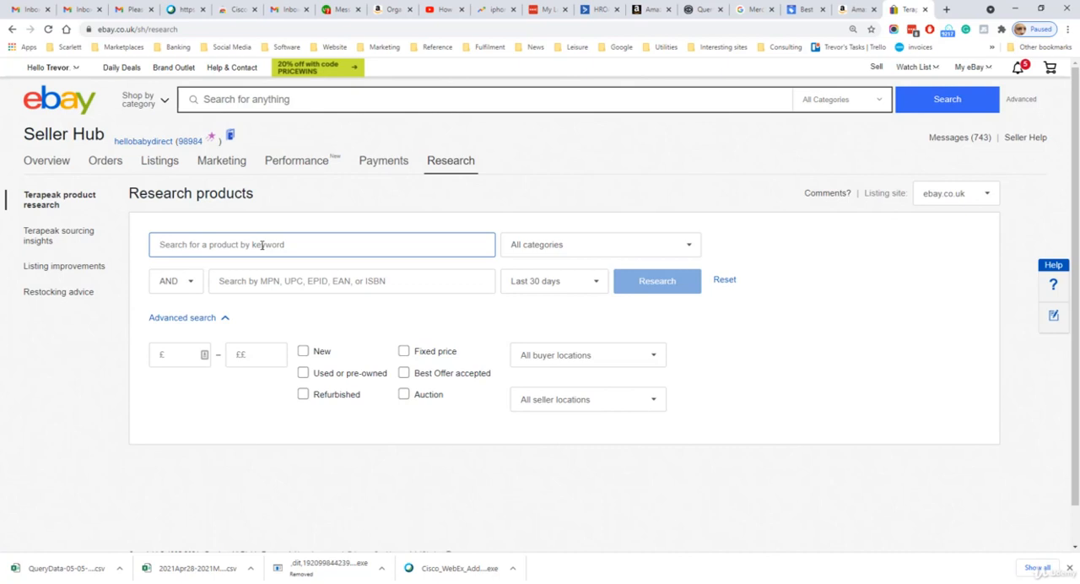
pyautogui.write('phone case')
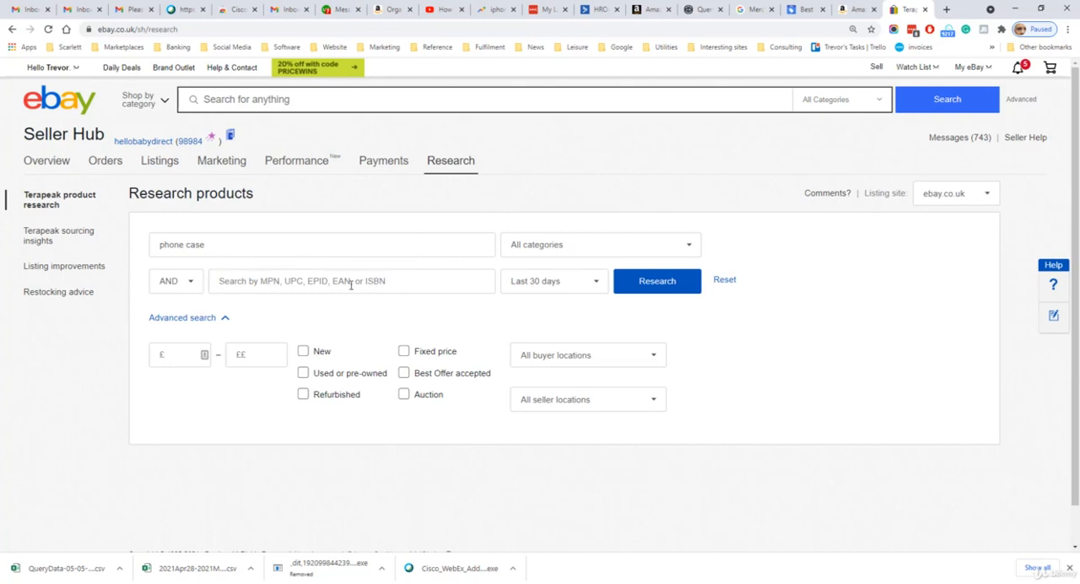
pyautogui.moveTo(391, 280)
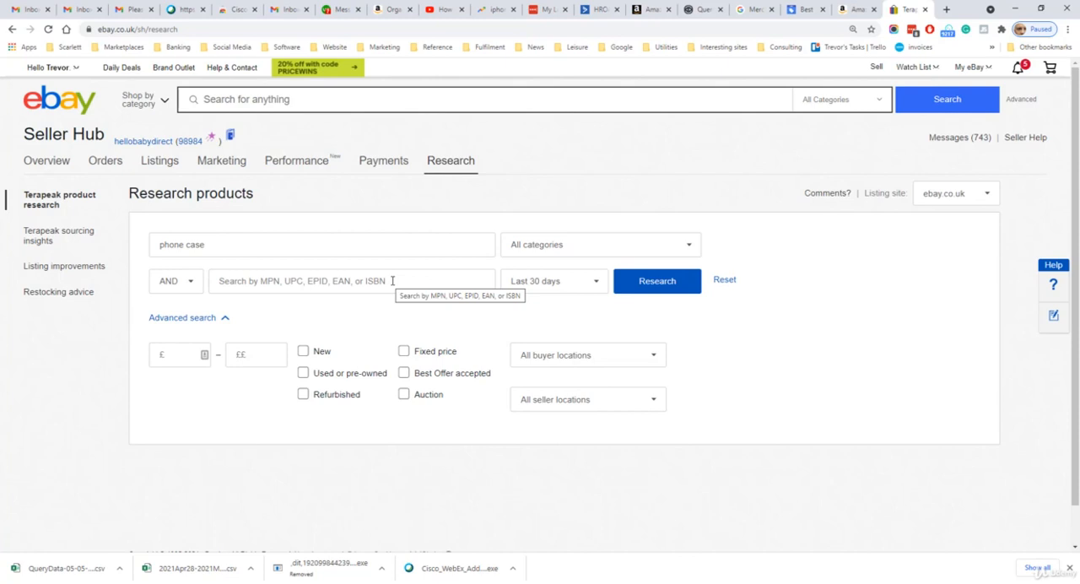
pyautogui.moveTo(193, 369)
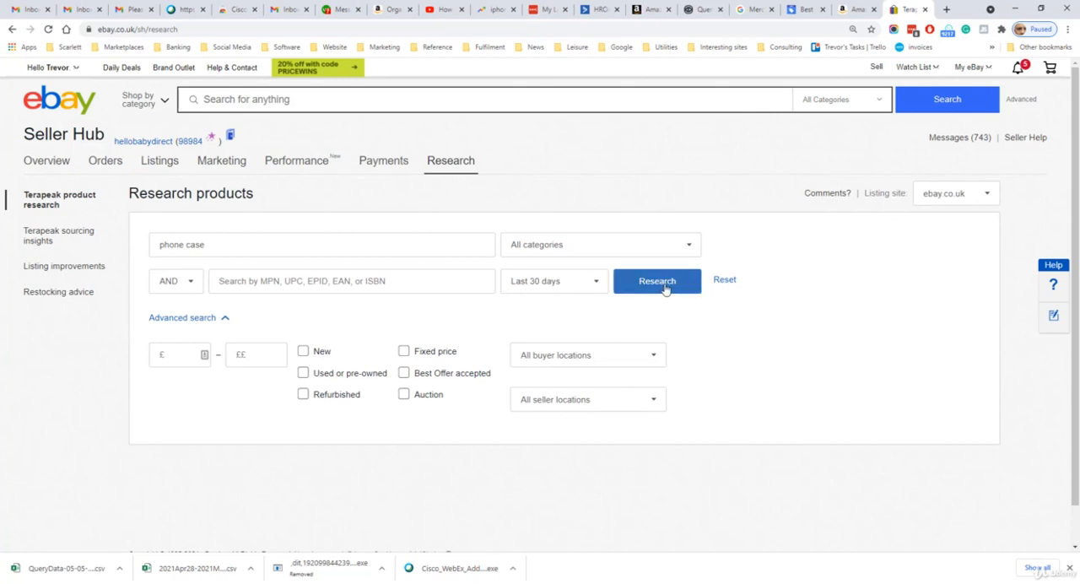
pyautogui.click(658, 280)
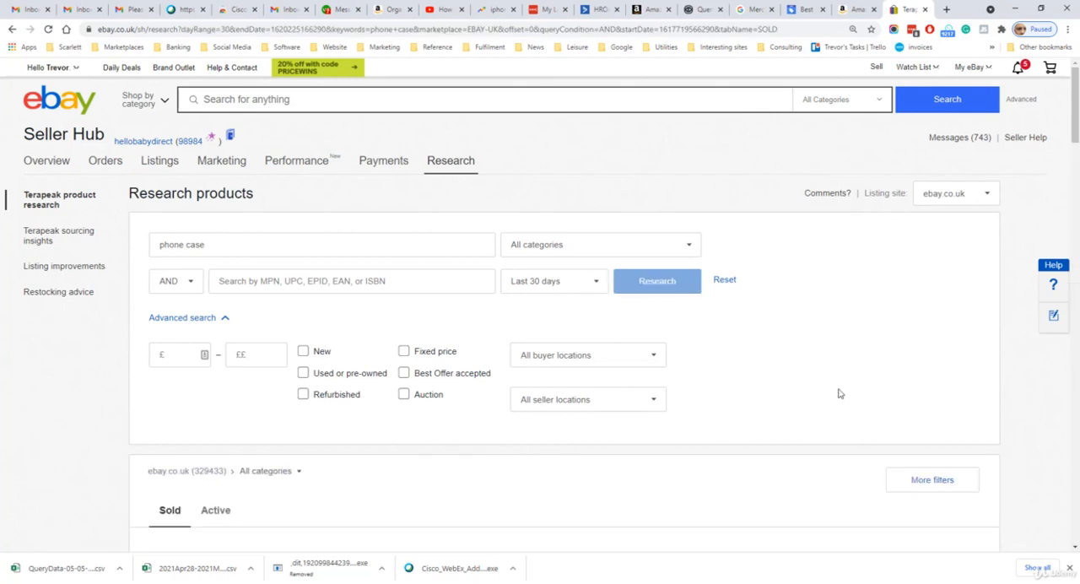
# - Review the phone case results, then select the Min Sales value in Jungle Scout's UK Baby Products filters
pyautogui.scroll(-3)
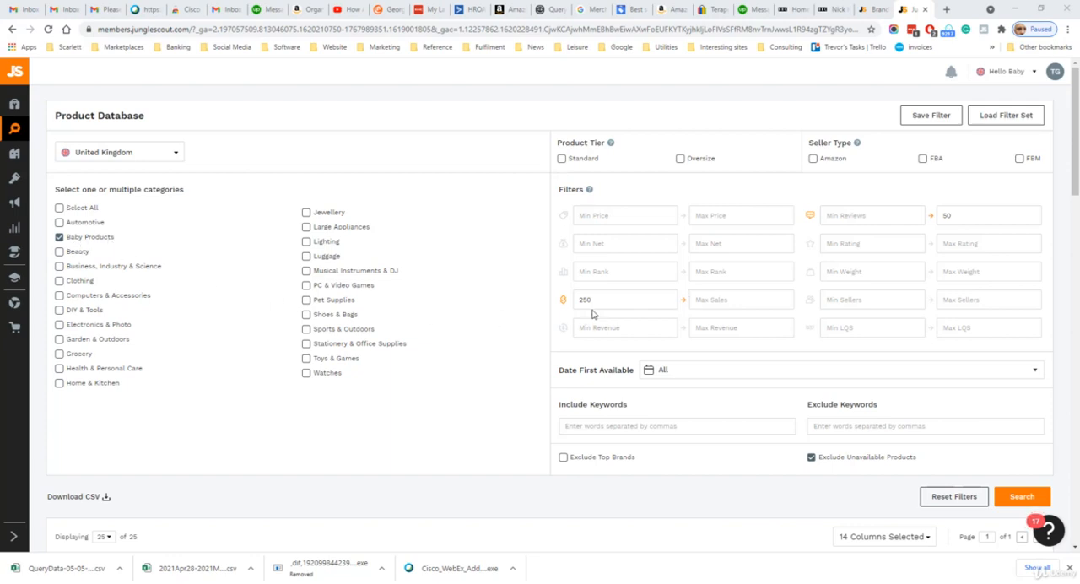
pyautogui.tripleClick(608, 299)
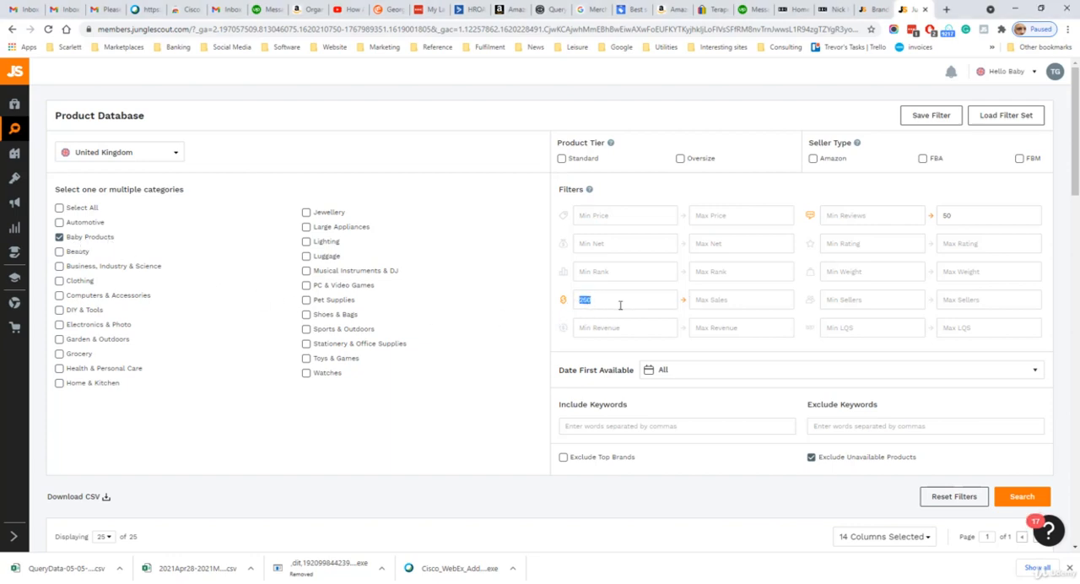